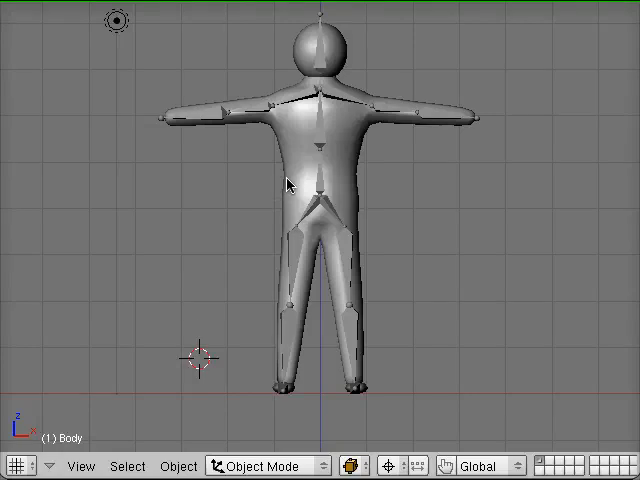
mouse_move(294, 162)
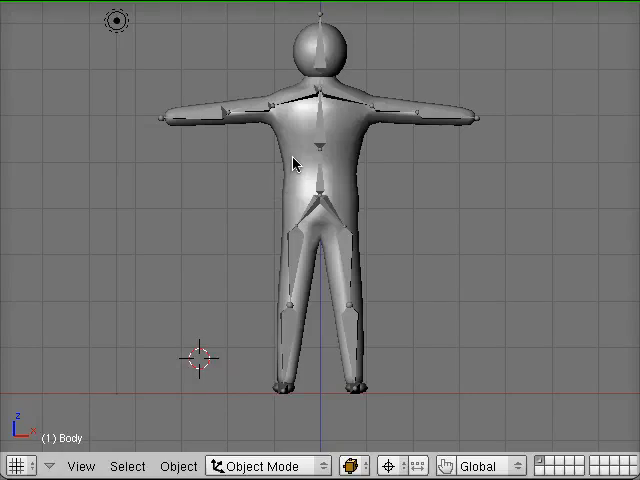
- Switch the Body mesh into Edit Mode with all its faces selected
key("Tab")
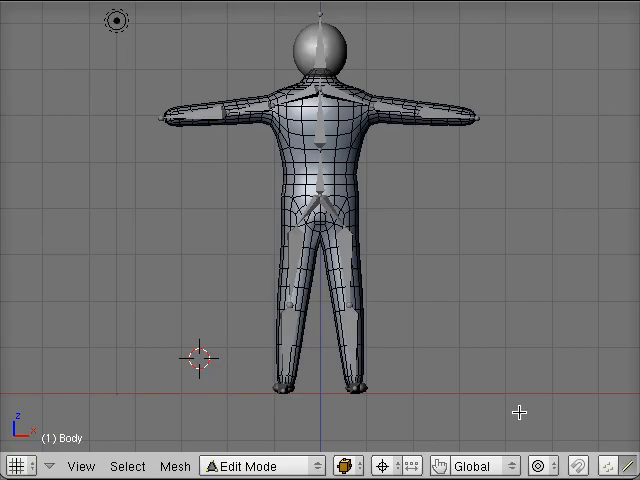
mouse_move(214, 262)
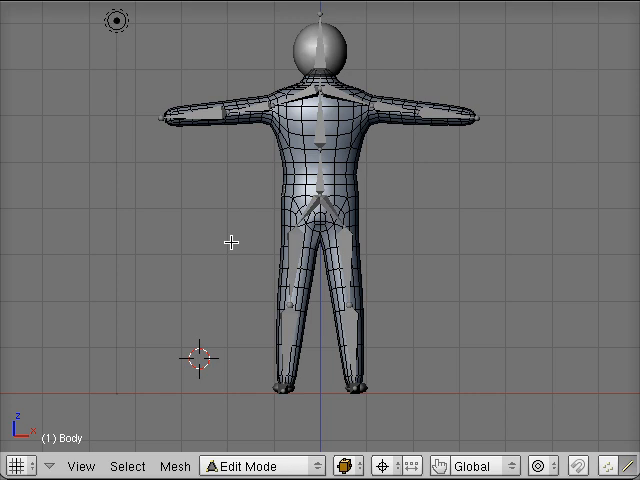
mouse_move(276, 178)
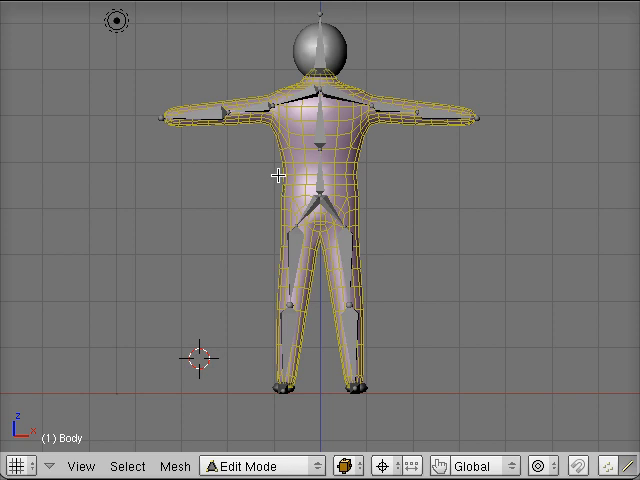
mouse_move(164, 448)
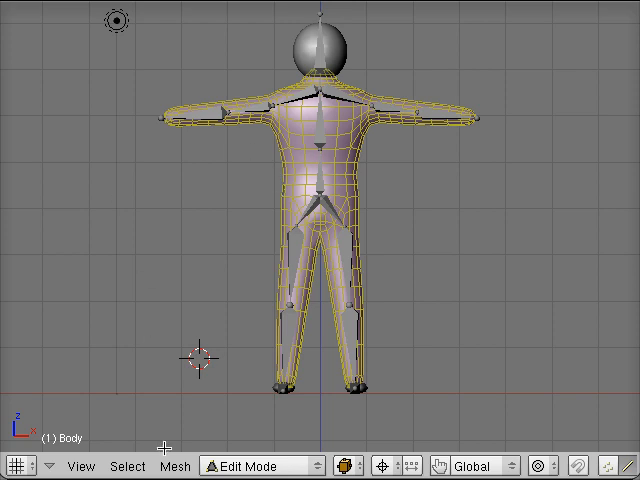
- Show the UV Calculation submenu from the Mesh menu's UV Unwrap entry
left_click(174, 464)
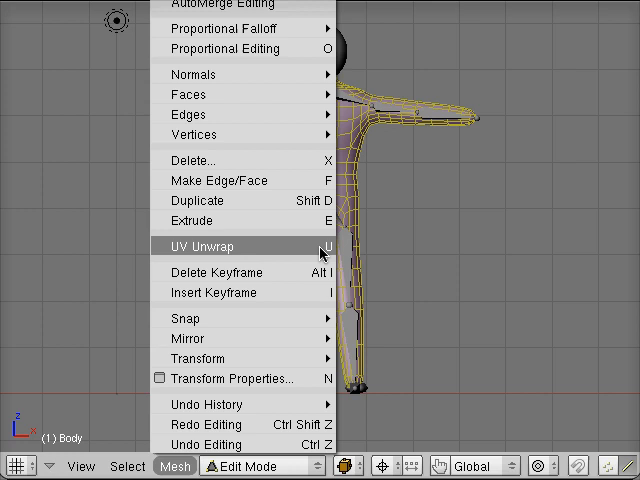
left_click(204, 244)
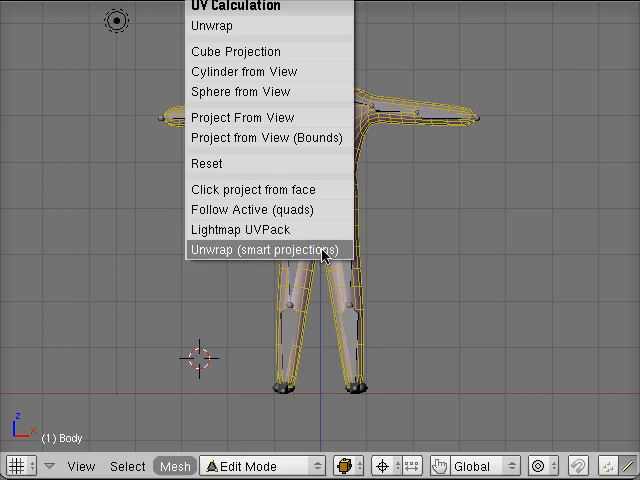
left_click(264, 250)
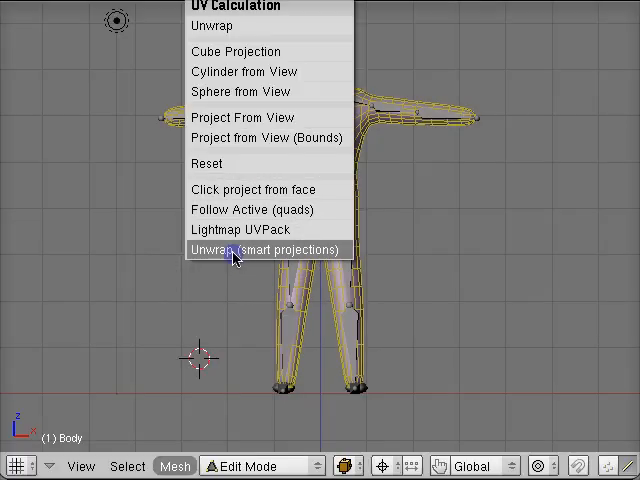
- Unwrap with Smart Projections and switch the area to the UV/Image Editor
left_click(272, 250)
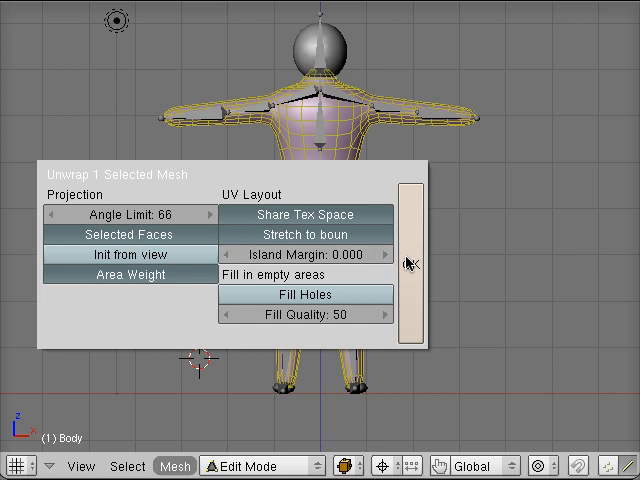
mouse_move(408, 262)
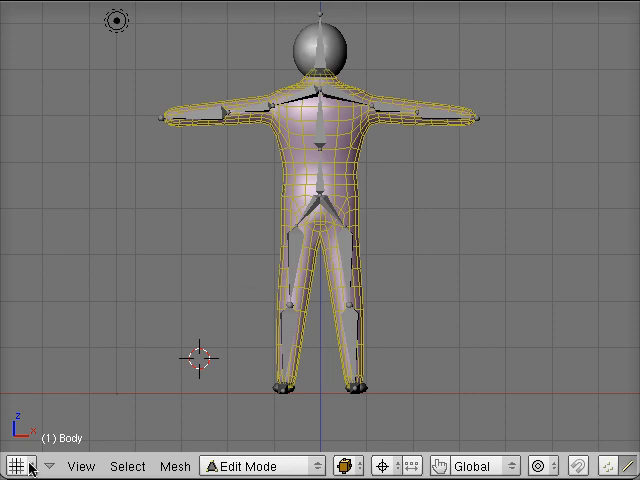
left_click(16, 464)
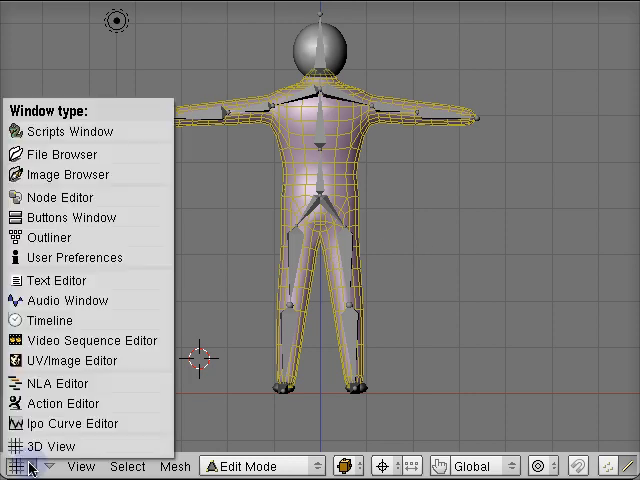
mouse_move(56, 404)
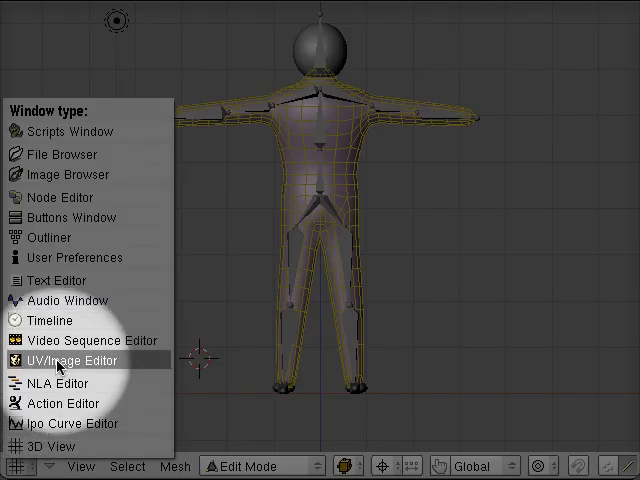
left_click(68, 360)
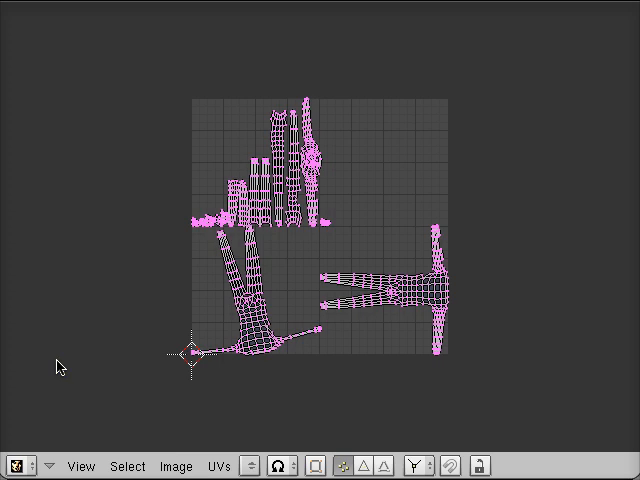
mouse_move(130, 300)
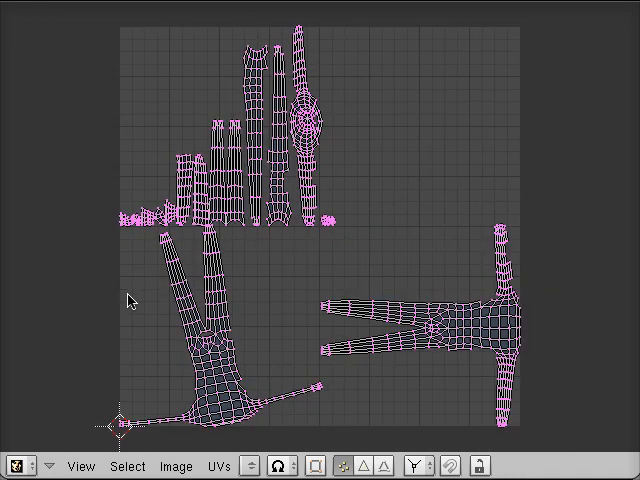
mouse_move(270, 278)
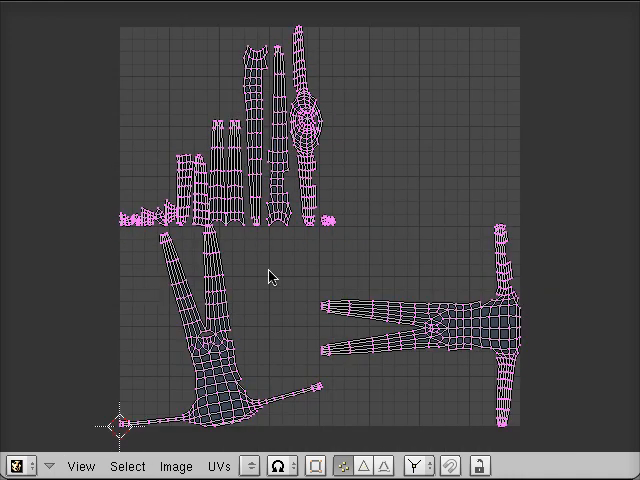
mouse_move(300, 264)
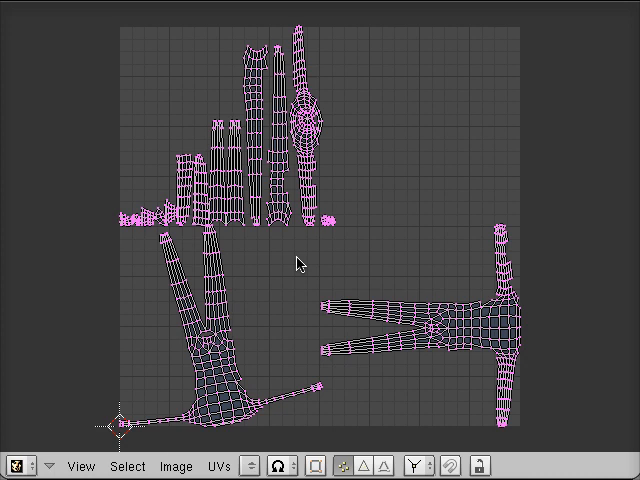
mouse_move(384, 312)
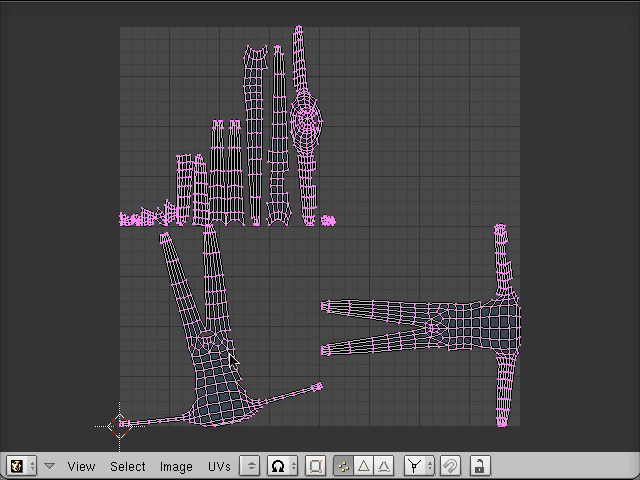
mouse_move(204, 370)
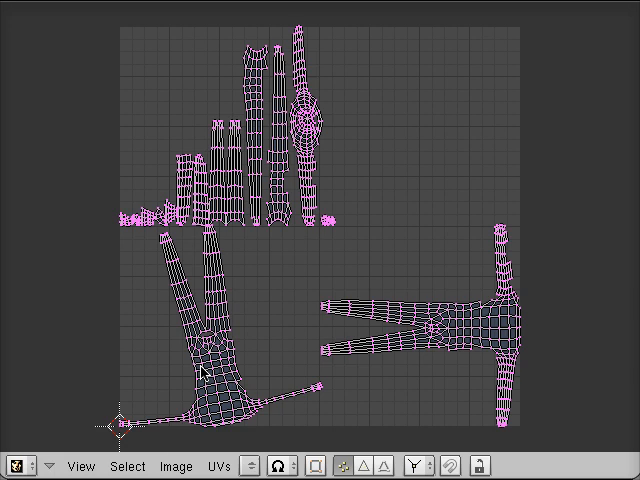
mouse_move(314, 344)
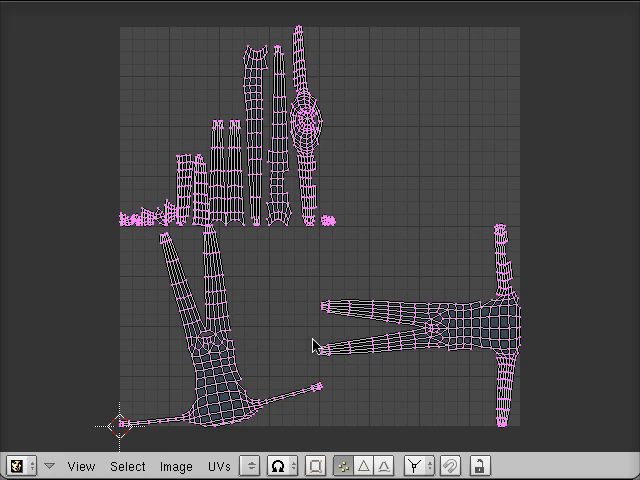